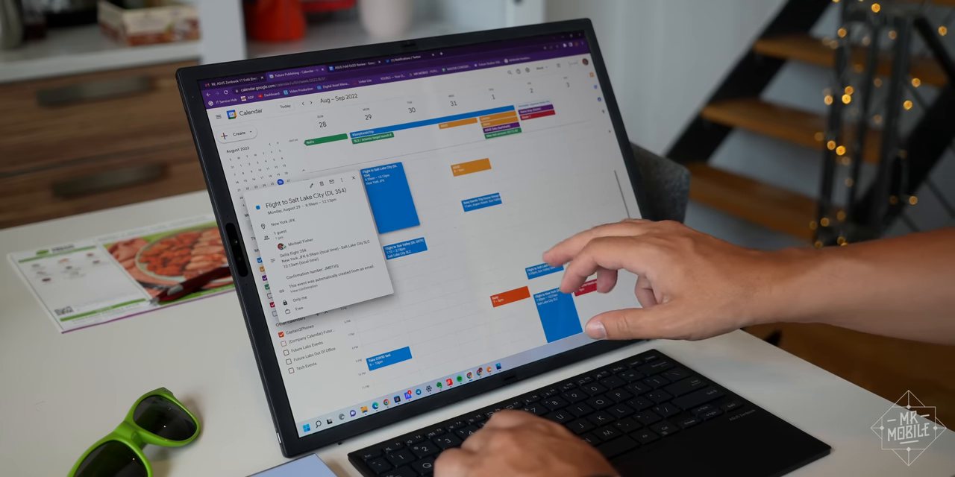
# Dismiss the Salt Lake City flight event's details card, leaving the Aug–Sep 2022 week view.
pyautogui.click(350, 179)
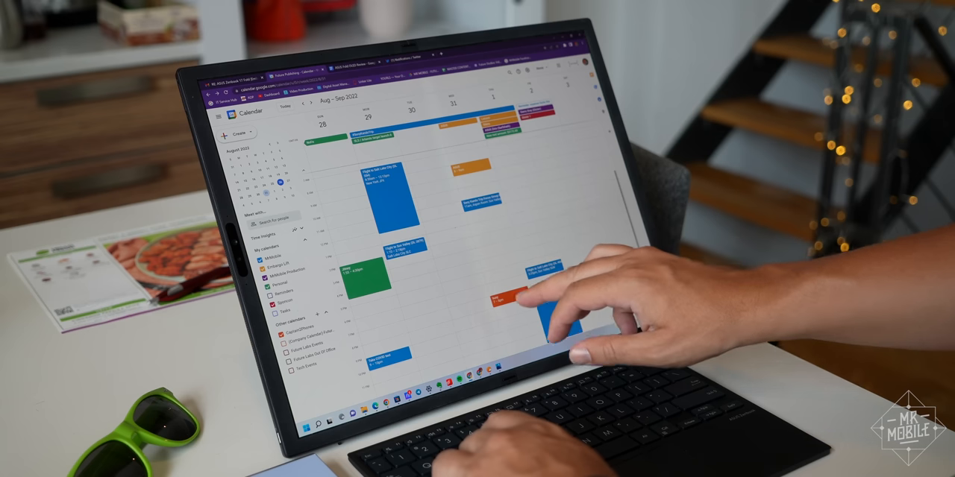